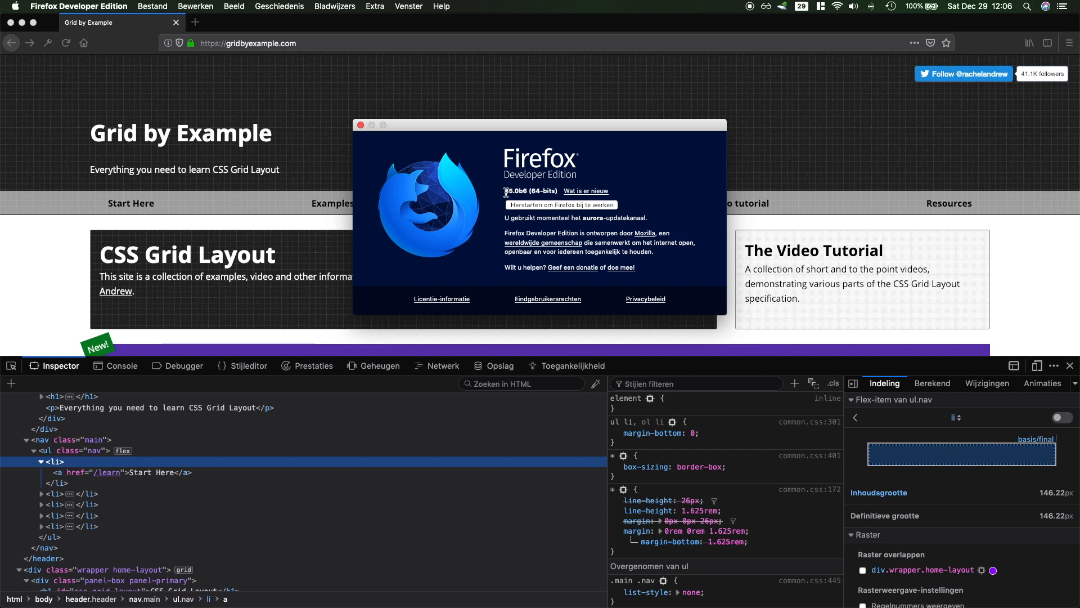
mouse_move(361, 128)
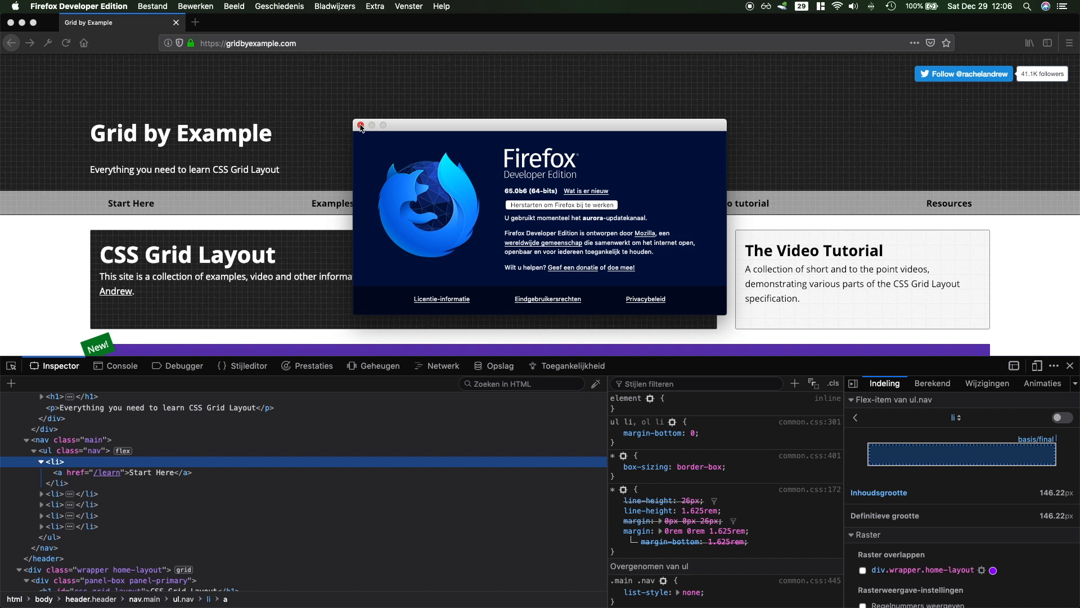
Step: Close the About Firefox window and inspect ul.nav as a flex container with five items
left_click(361, 125)
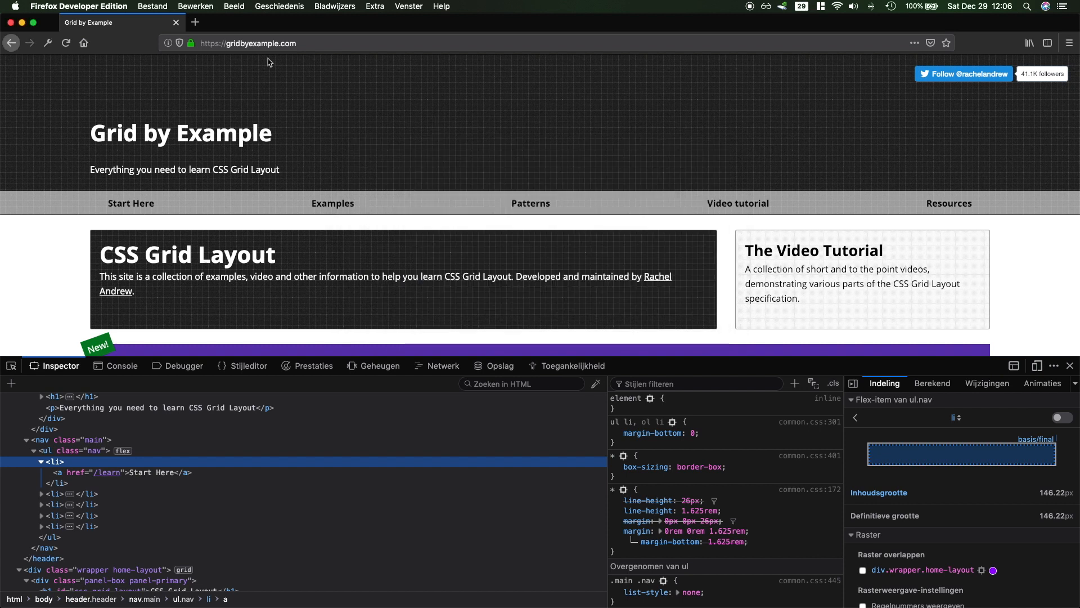
mouse_move(226, 58)
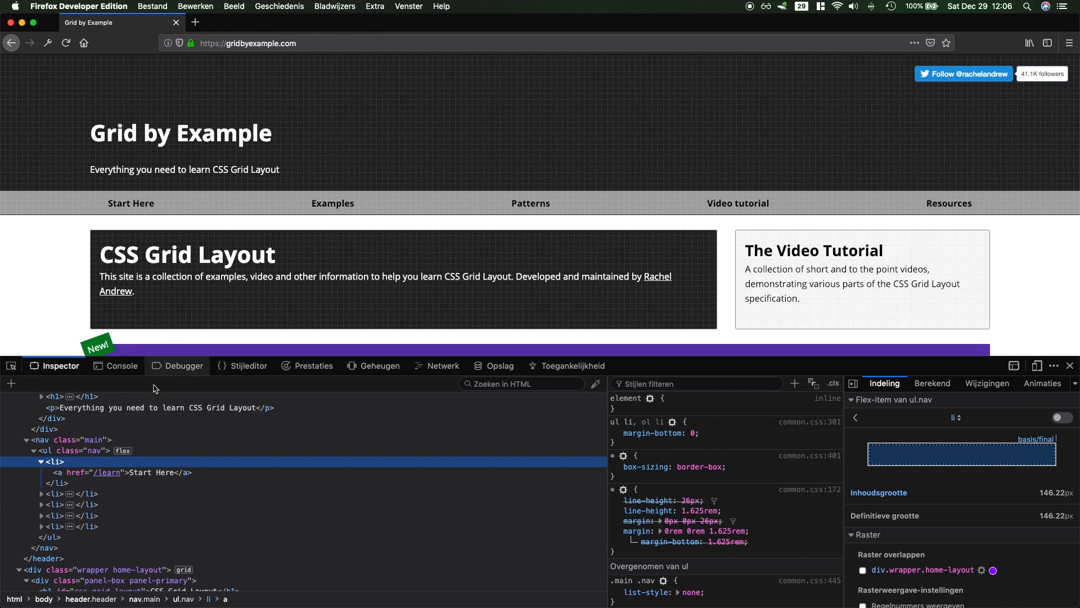
left_click(81, 450)
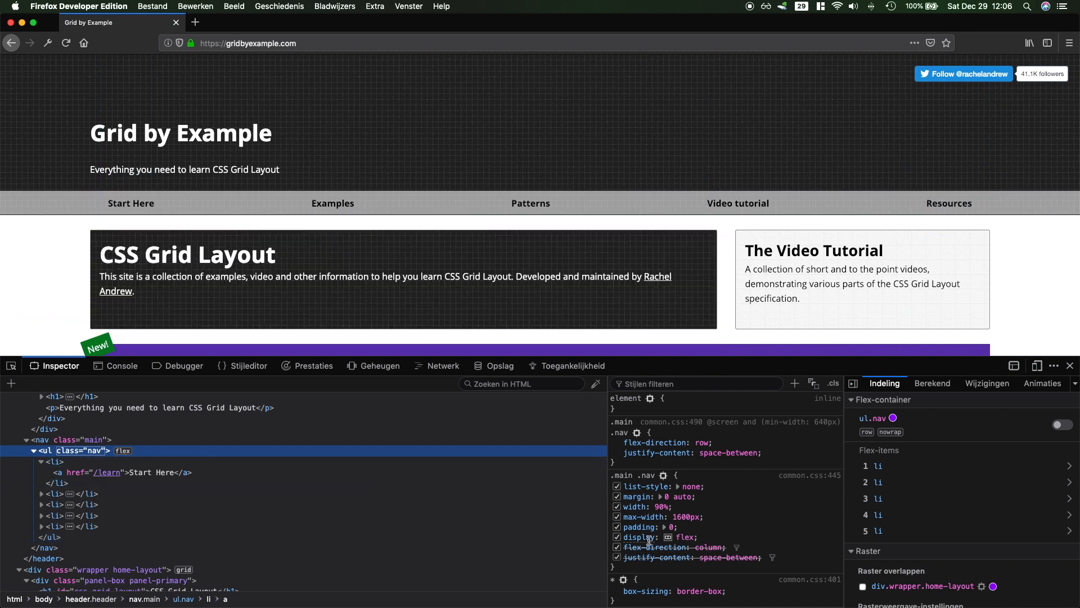
mouse_move(157, 450)
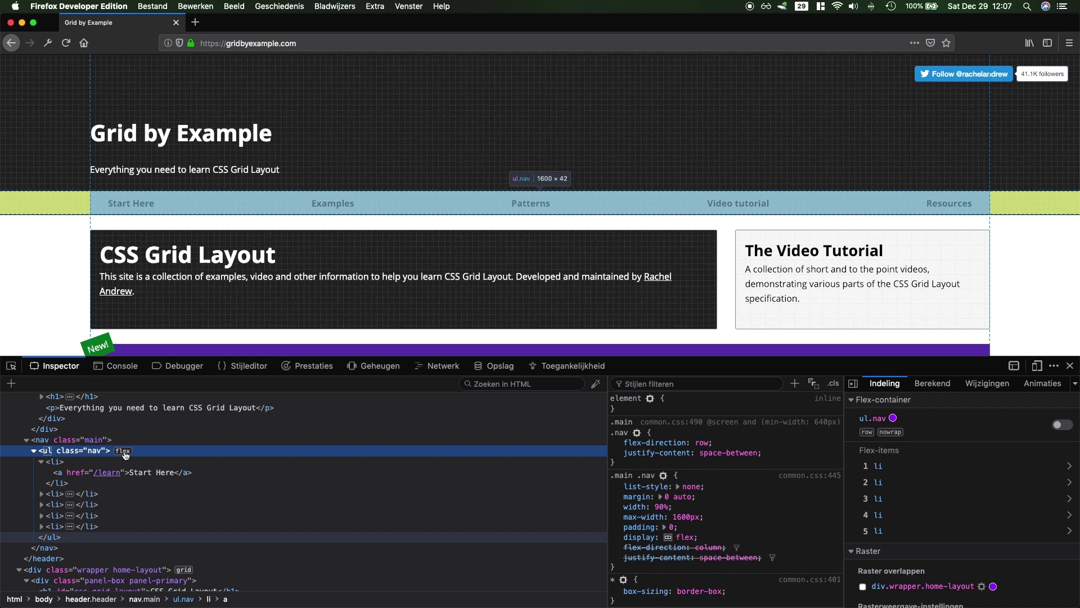
mouse_move(531, 203)
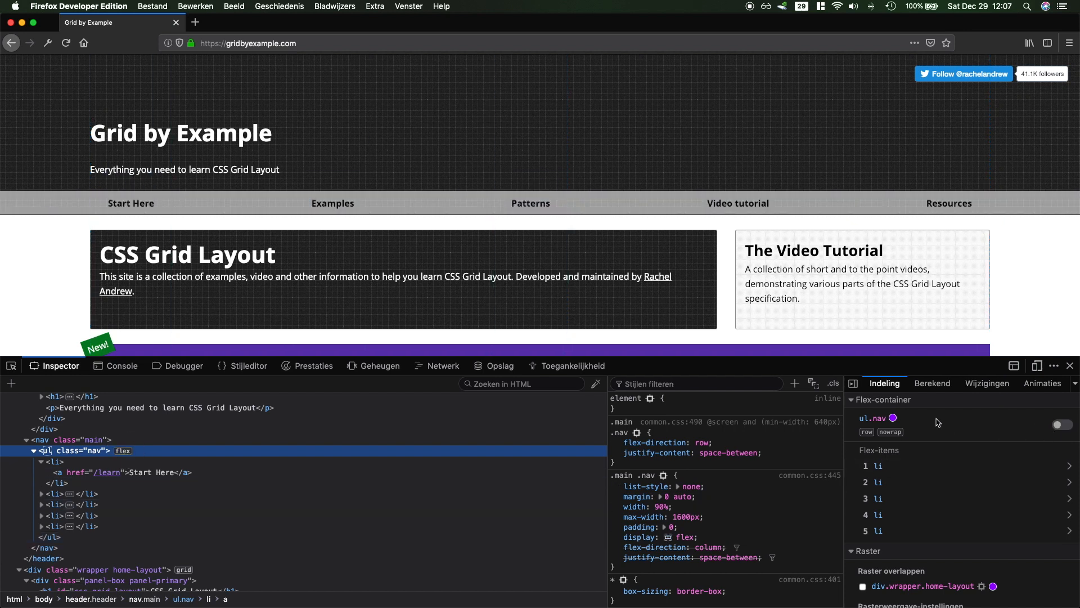
Step: Turn on the flexbox overlay for ul.nav in the Layout panel
left_click(1062, 424)
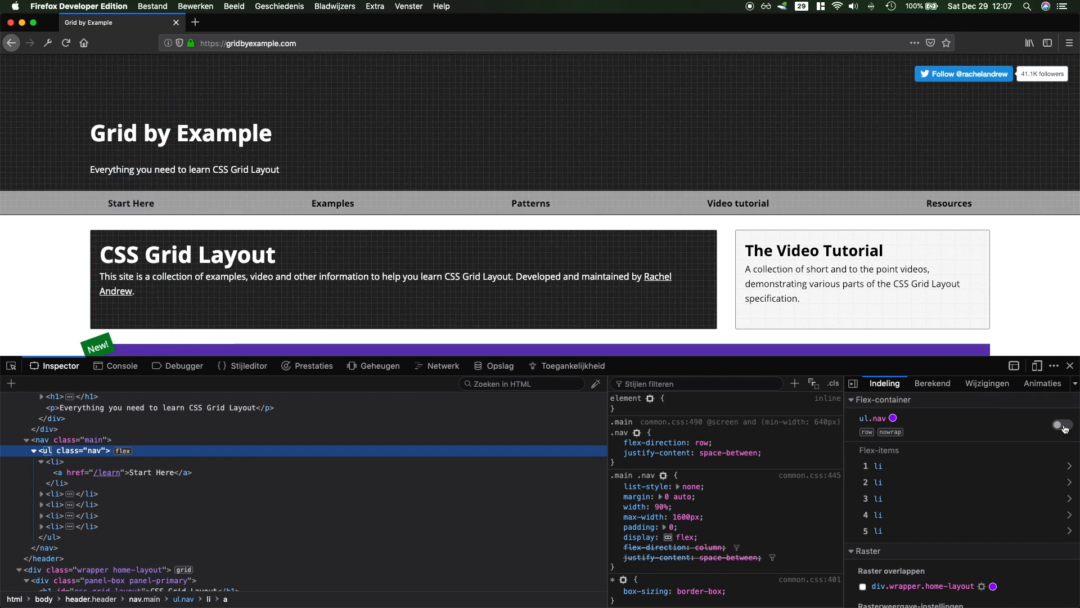
left_click(1064, 425)
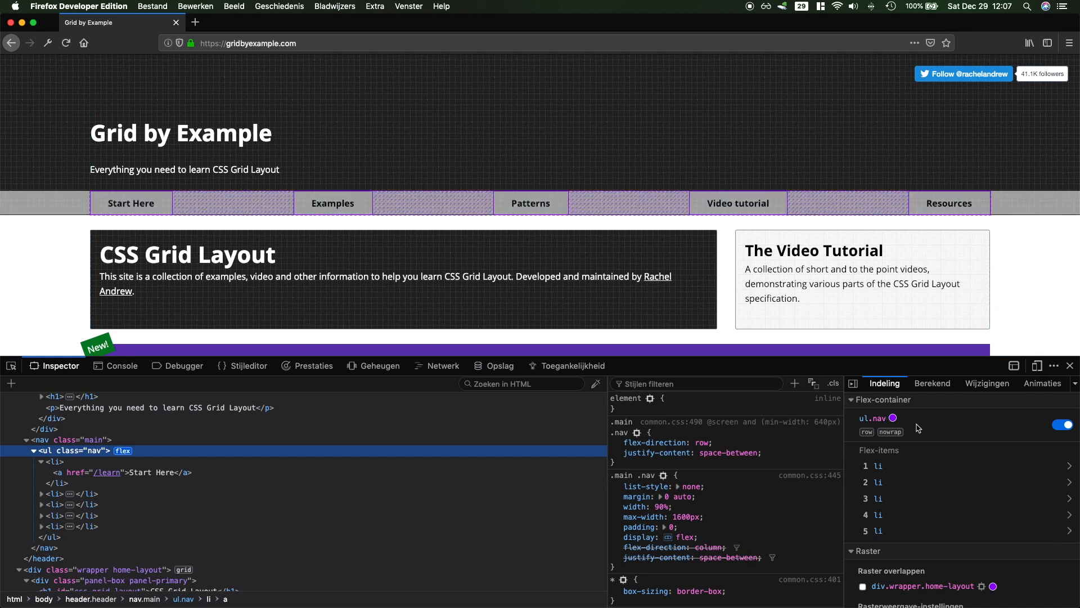
mouse_move(892, 488)
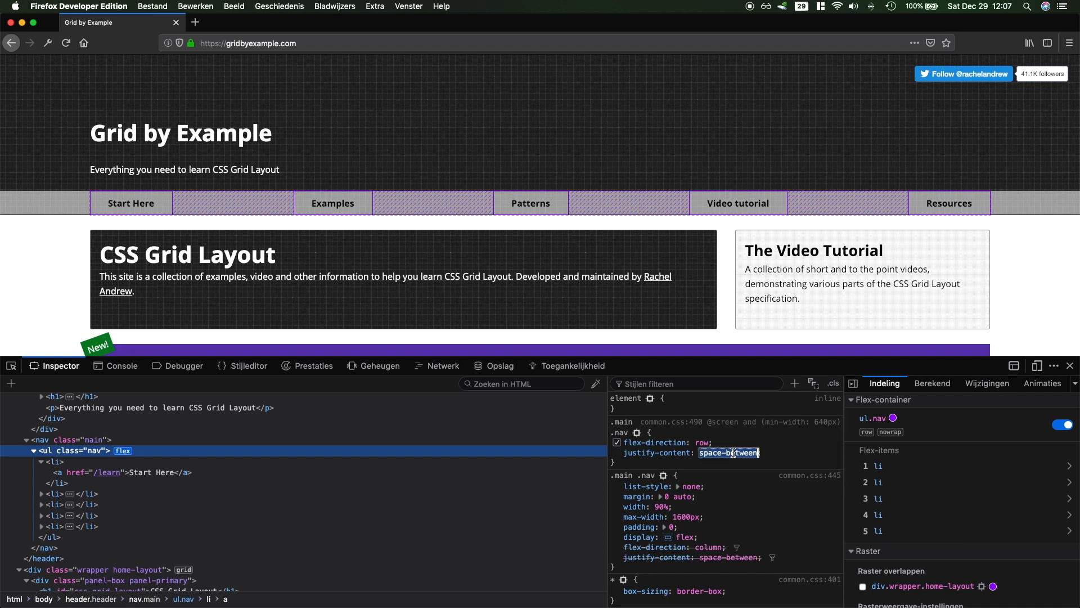
Step: Try justify-content space-around, then center, and settle on flex-end for .nav
type("space-around")
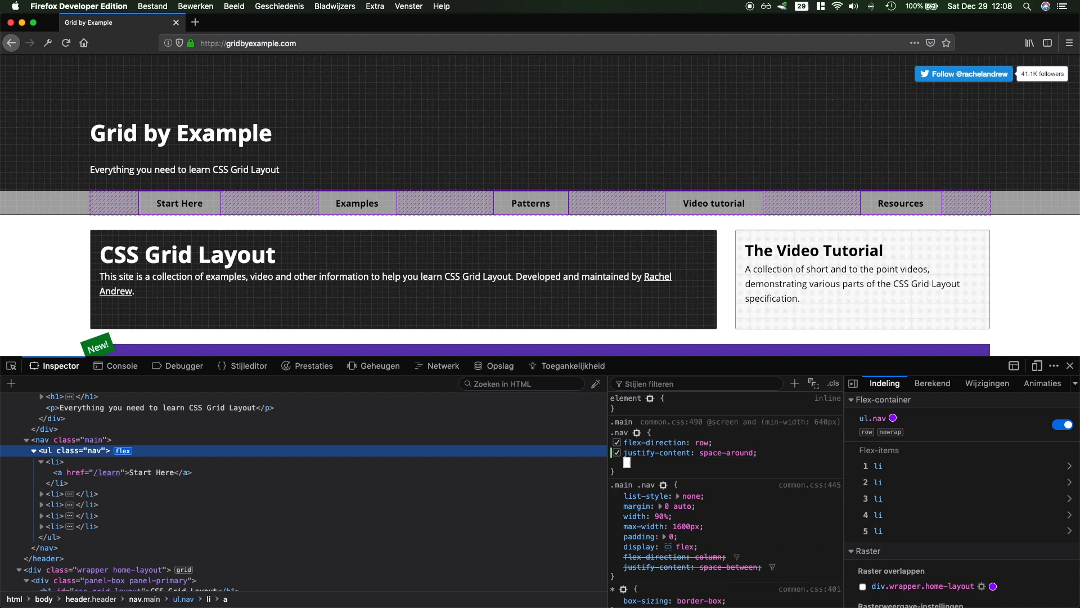
type("center")
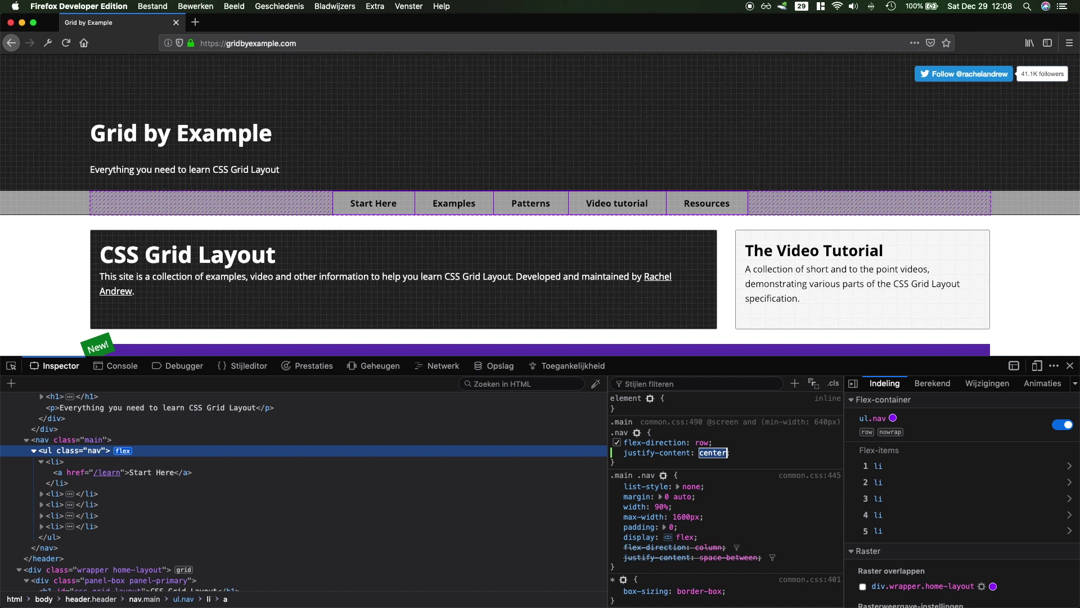
type("flex-end")
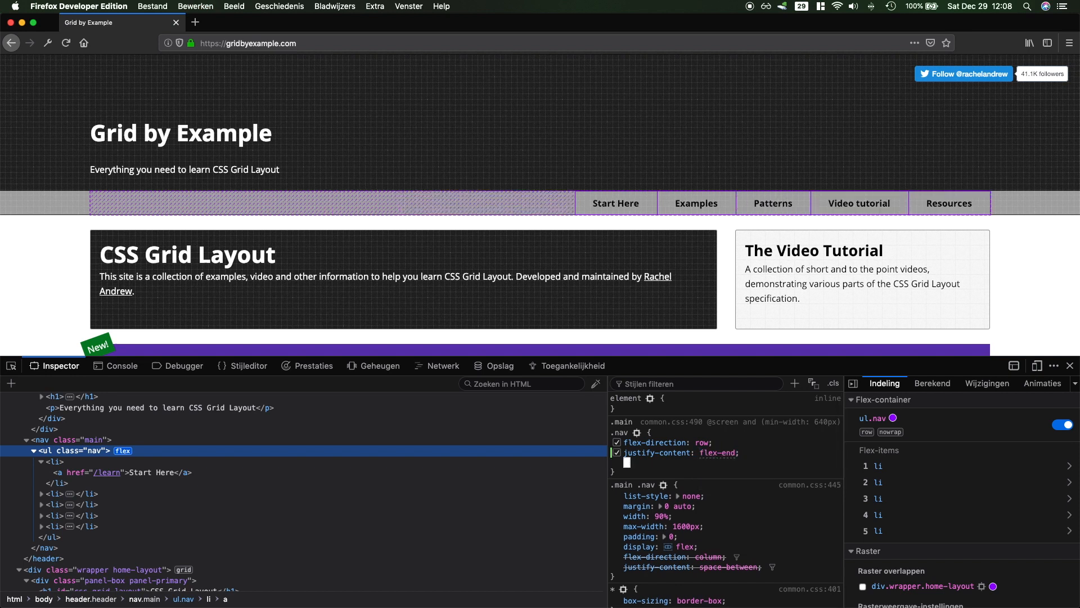
mouse_move(654, 463)
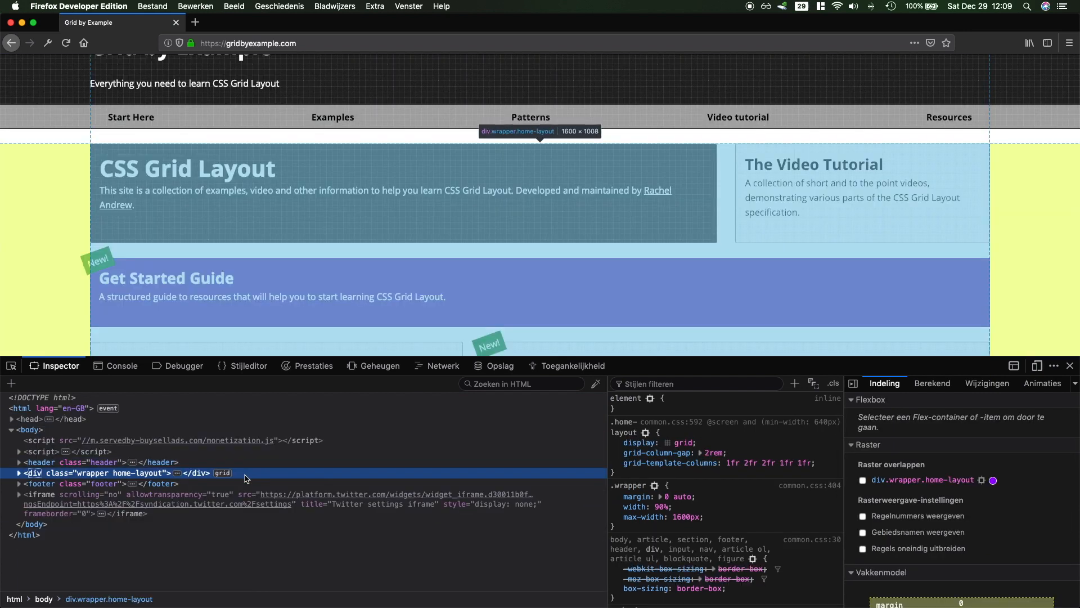
mouse_move(222, 475)
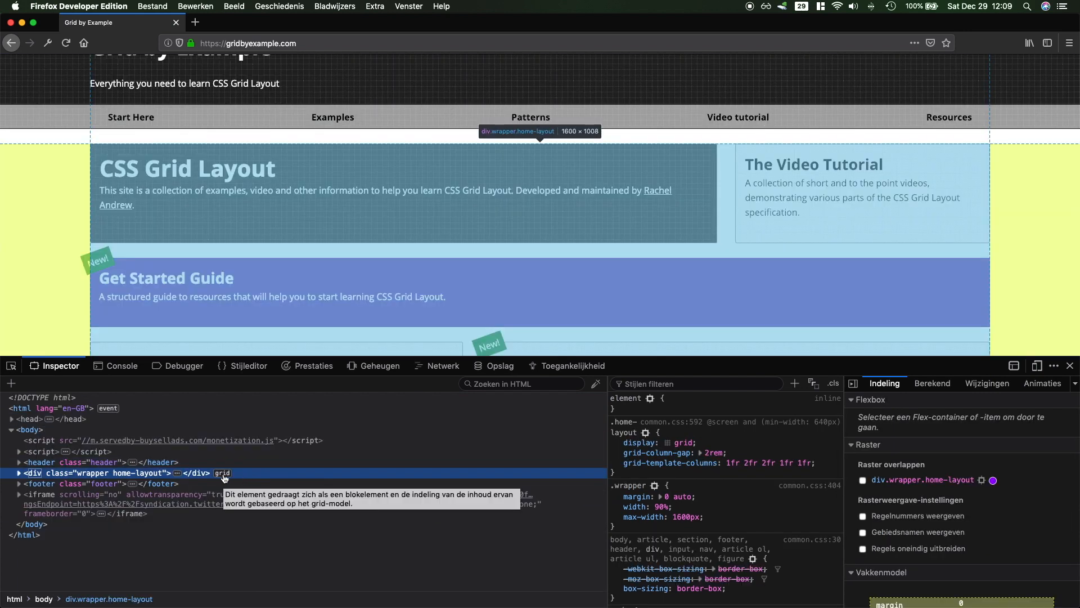
Step: Enable the grid overlay on div.wrapper.home-layout and open its overlay colour swatch
left_click(862, 480)
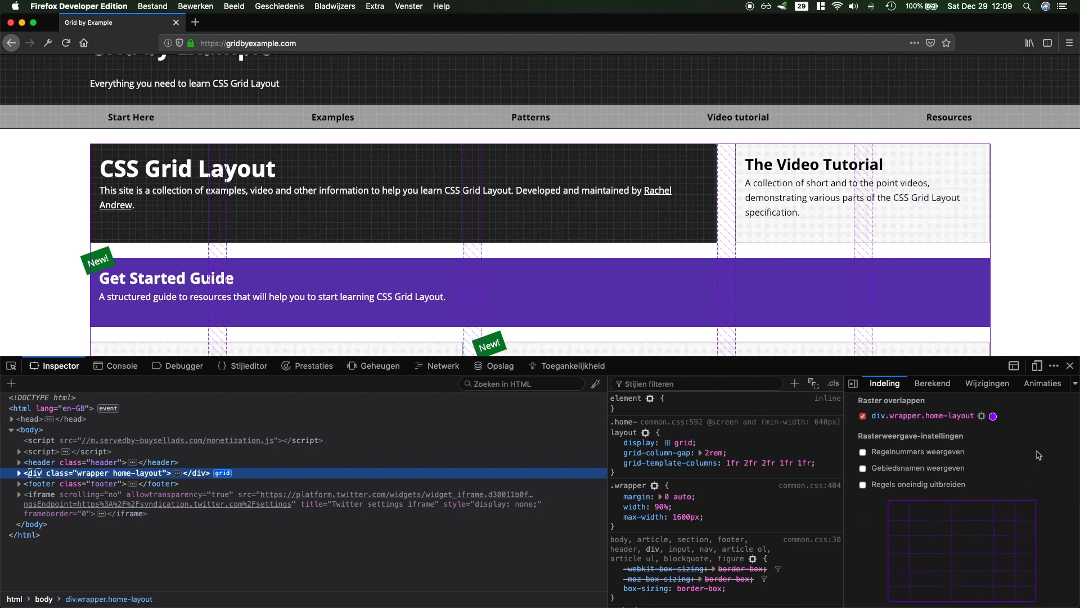
mouse_move(854, 230)
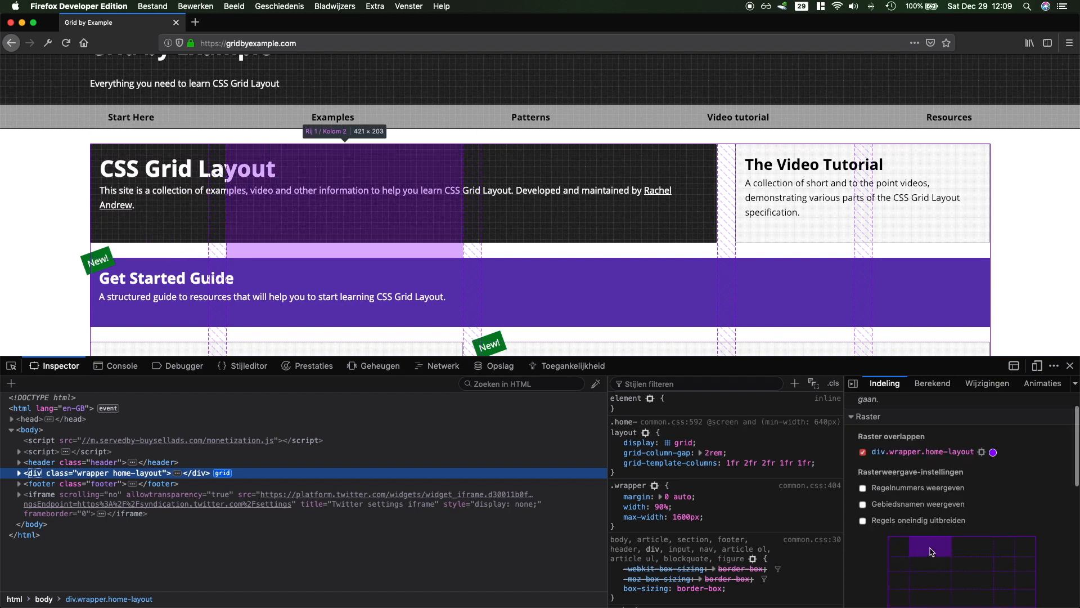
mouse_move(1023, 548)
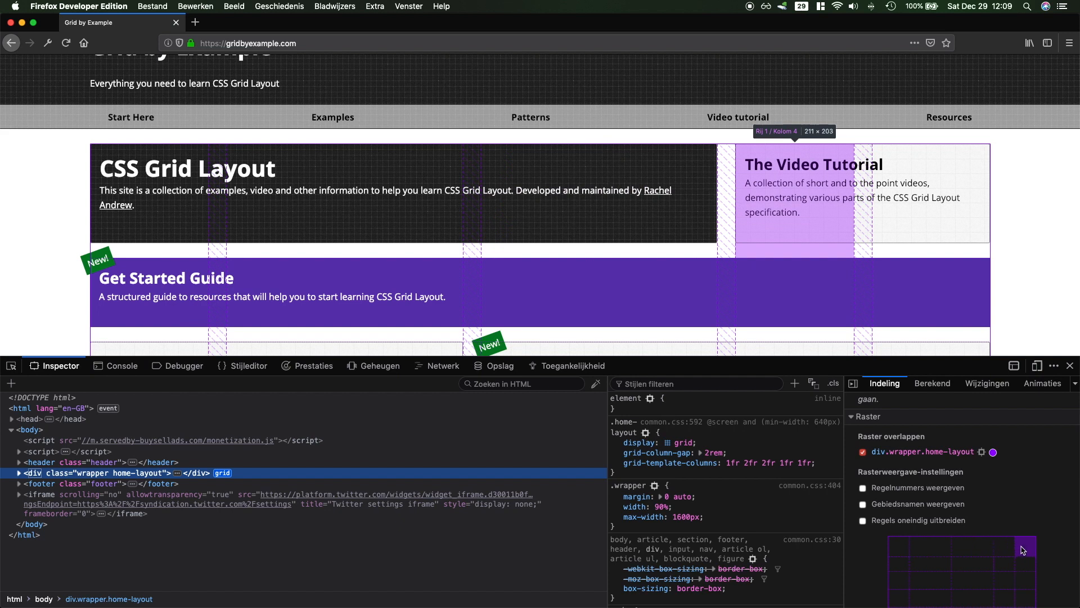
left_click(994, 452)
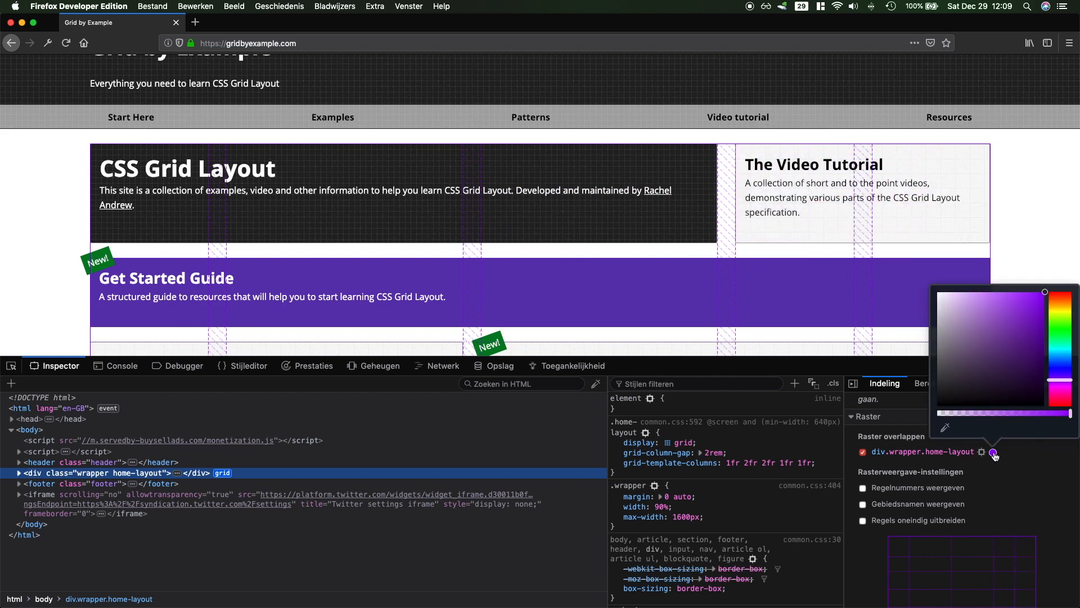